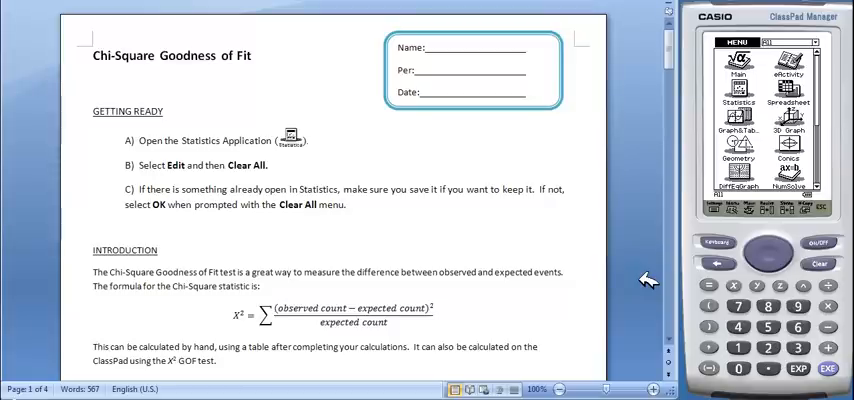
# Scroll the Chi-Square Goodness of Fit worksheet down to the page 2 ClassPad instructions
pyautogui.scroll(-3)
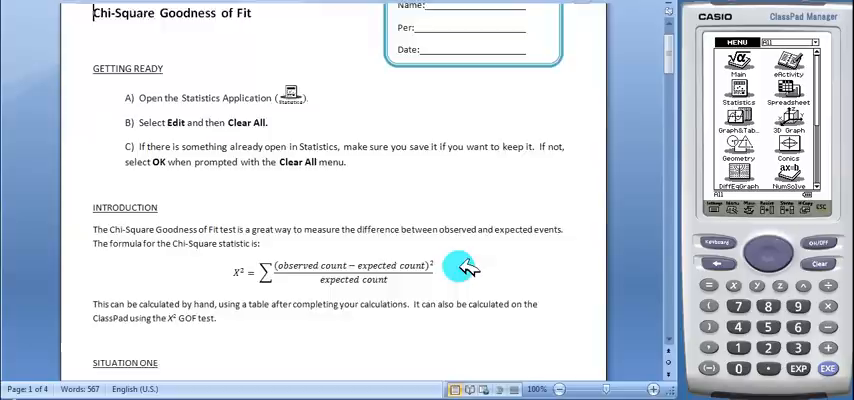
pyautogui.scroll(-3)
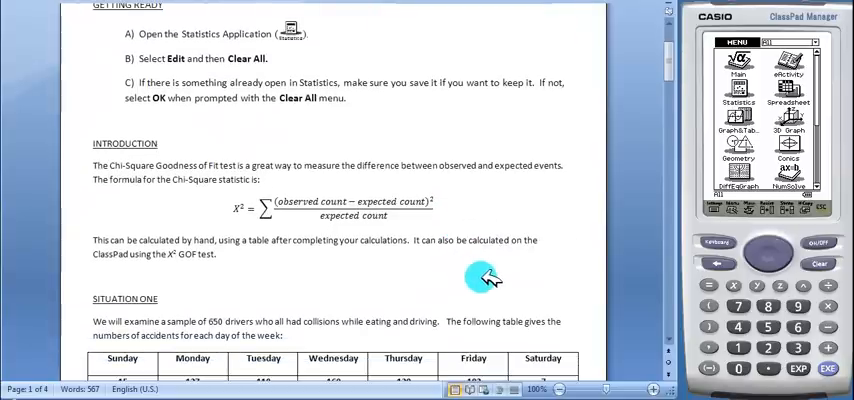
pyautogui.scroll(-3)
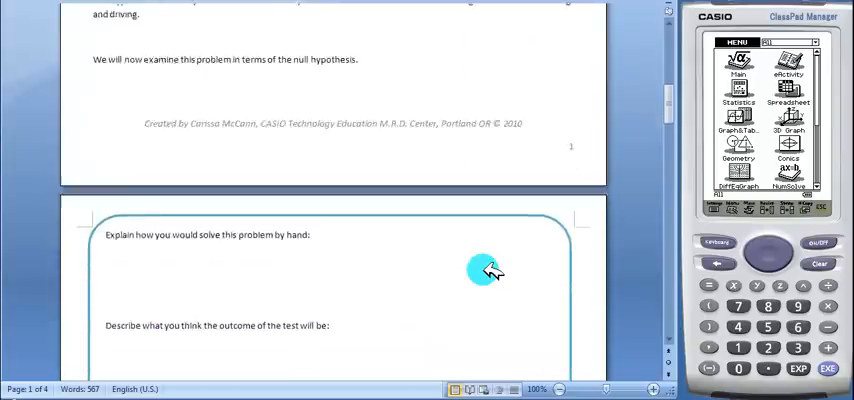
pyautogui.scroll(-3)
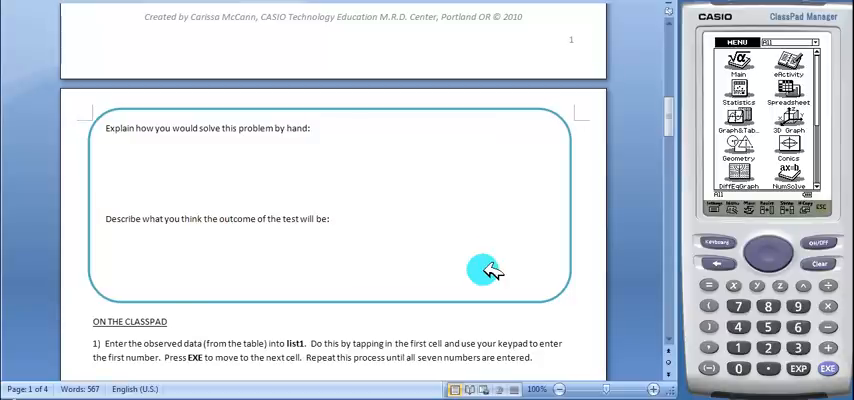
pyautogui.scroll(-3)
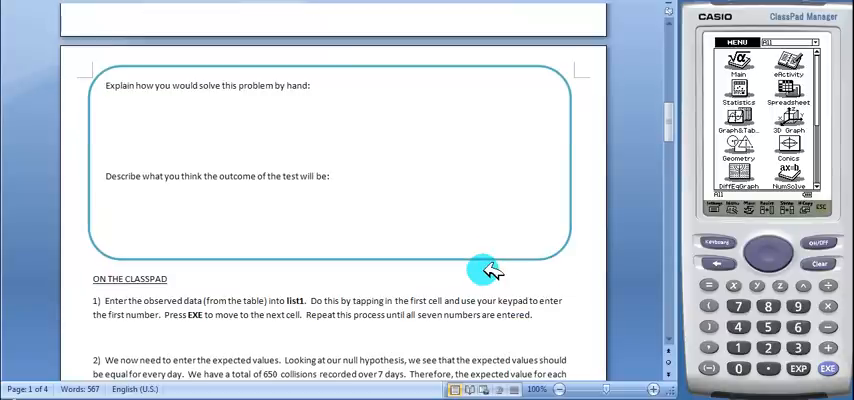
pyautogui.scroll(-3)
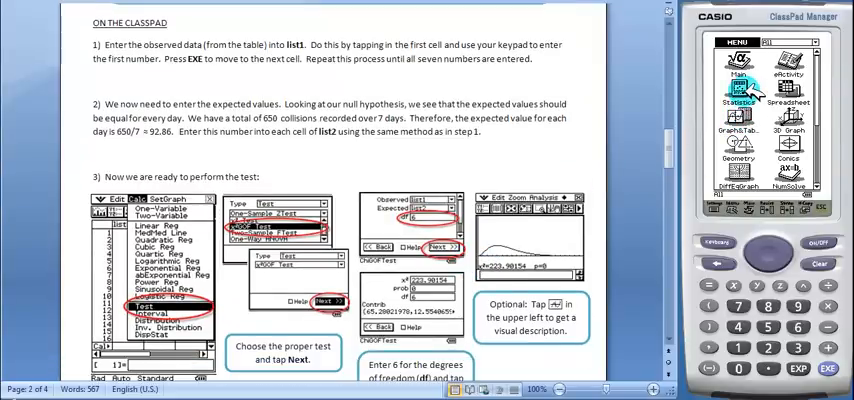
# Open the Statistics app to view observed counts in list1 and 650/7 in list2
pyautogui.click(738, 95)
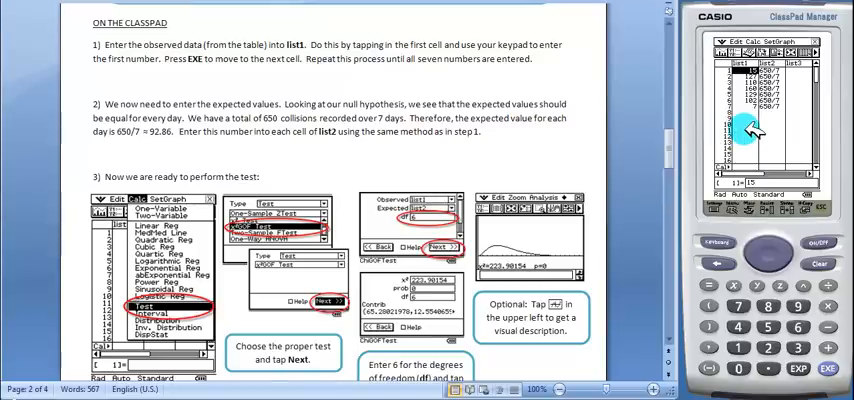
pyautogui.moveTo(480, 122)
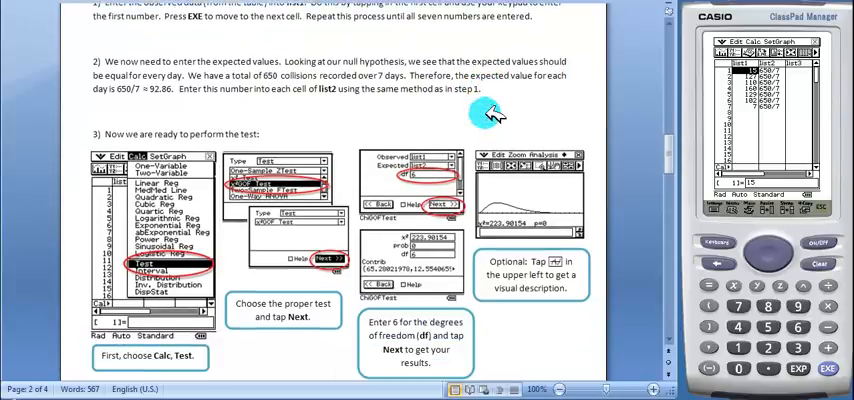
pyautogui.moveTo(590, 70)
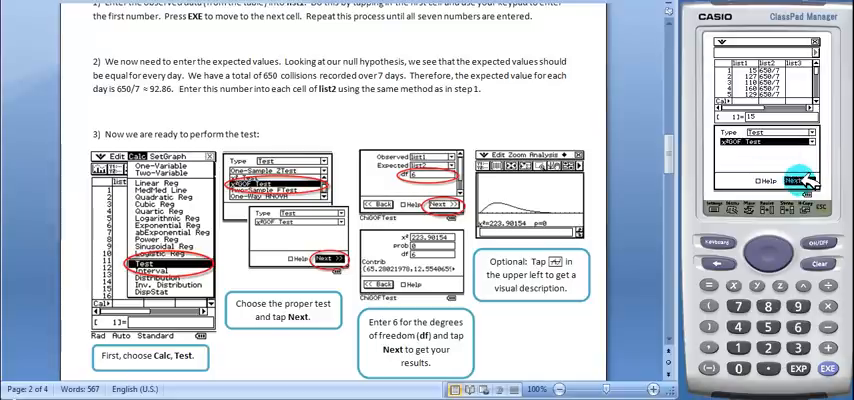
# Run the χ² GOF Test with Observed list1, Expected list2, df 6, giving χ²≈223.90
pyautogui.click(797, 180)
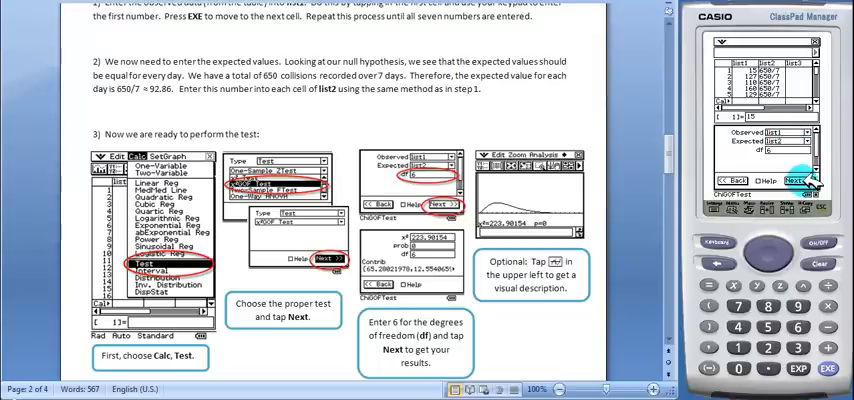
pyautogui.click(794, 181)
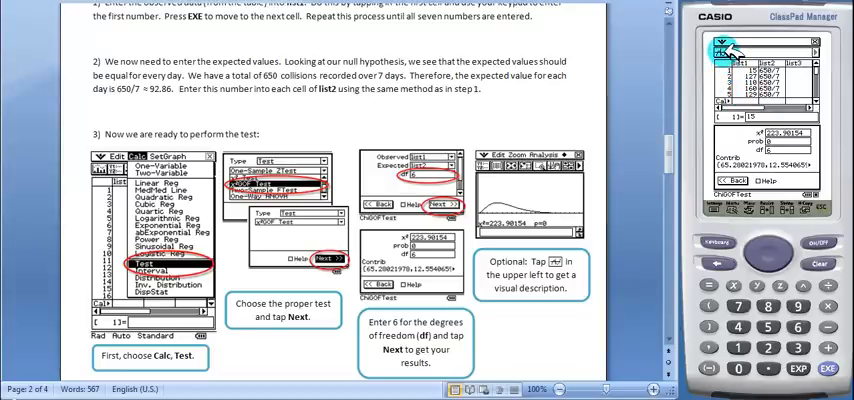
# Show the χ² distribution graph with the shaded statistic above the test results
pyautogui.click(723, 50)
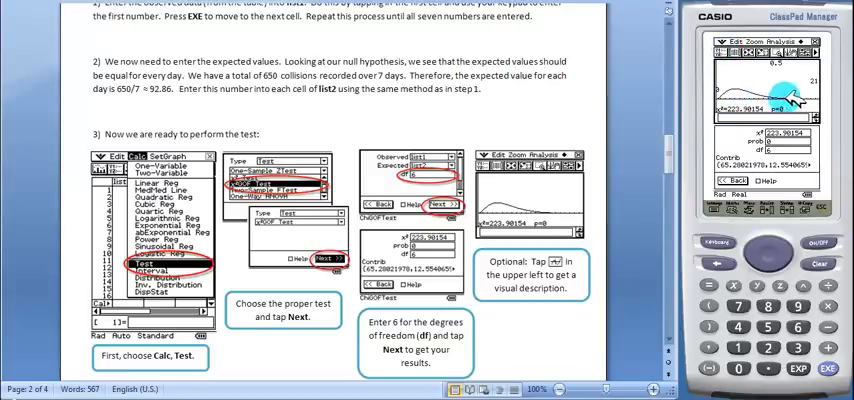
pyautogui.moveTo(485, 108)
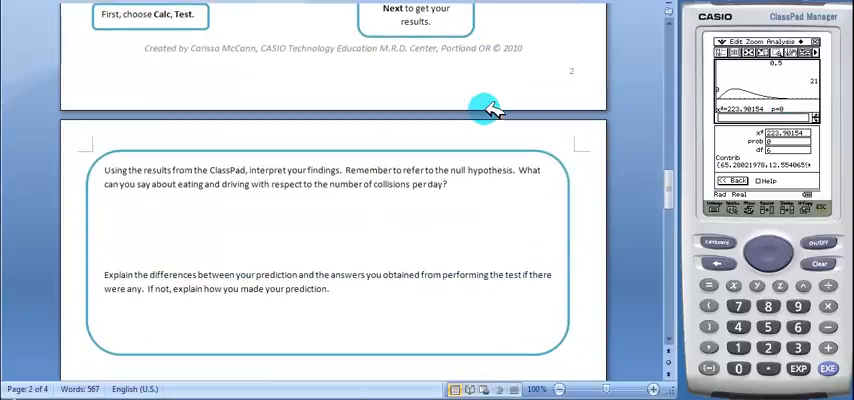
# Scroll the worksheet past Situation Two to the Wrap-Up question on page 4
pyautogui.scroll(-3)
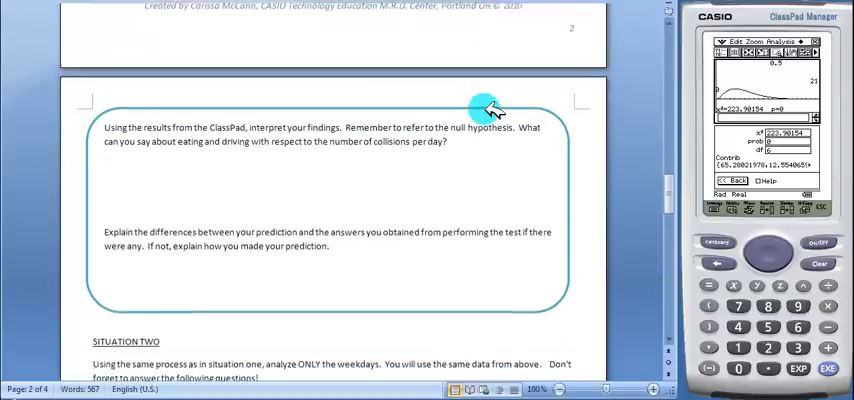
pyautogui.scroll(-3)
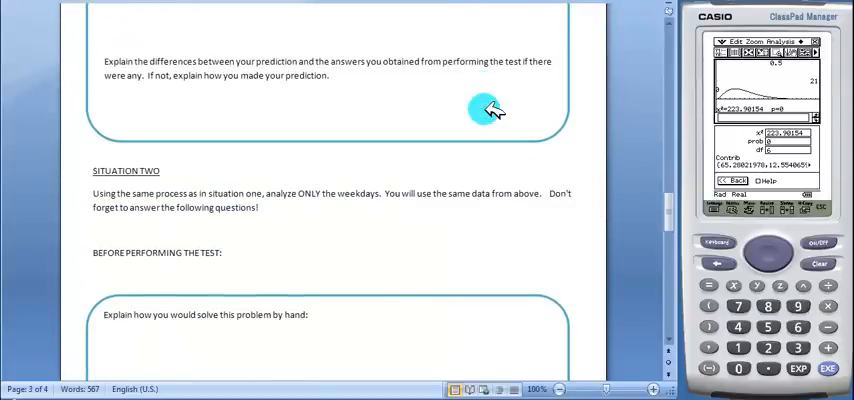
pyautogui.scroll(-3)
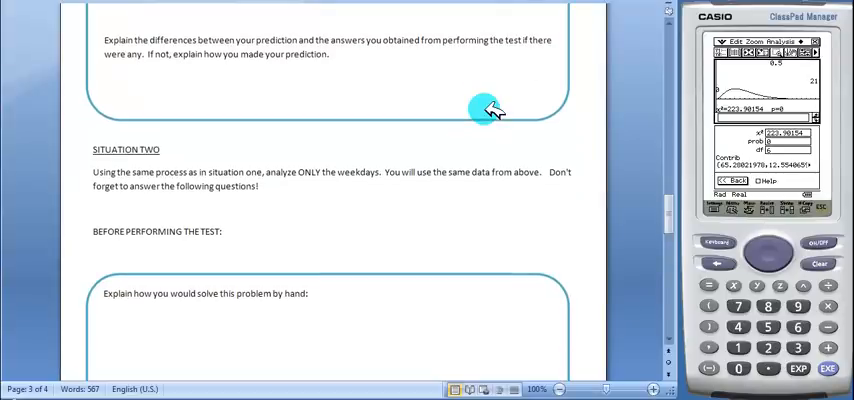
pyautogui.scroll(-3)
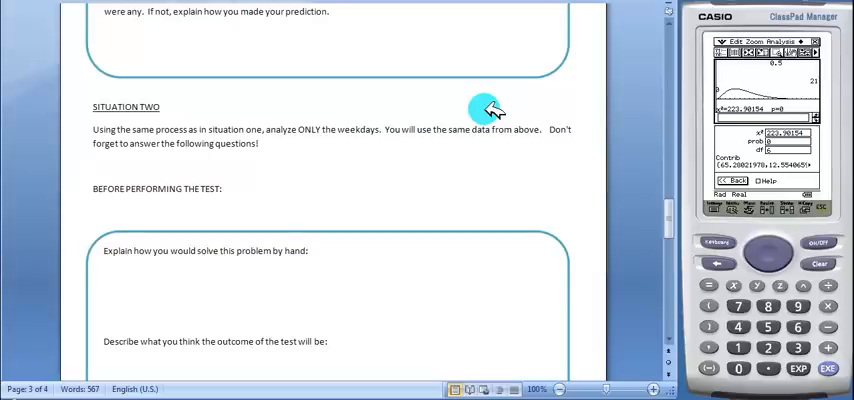
pyautogui.scroll(-3)
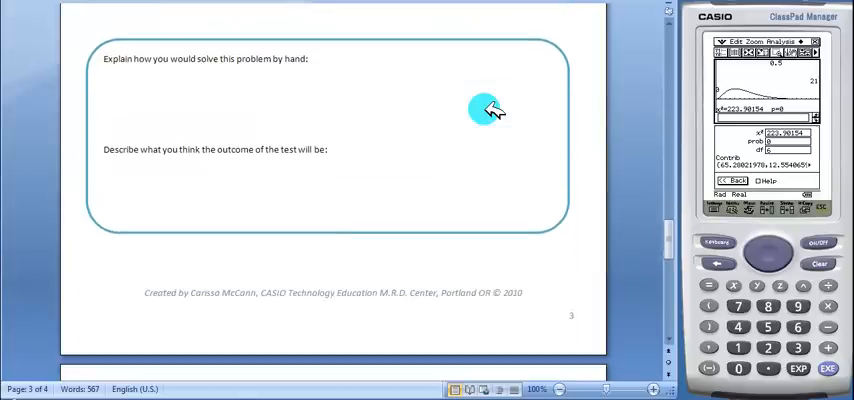
pyautogui.scroll(-3)
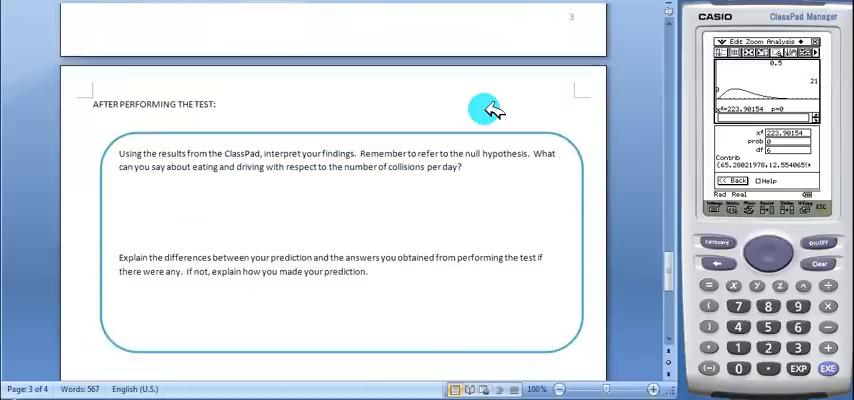
pyautogui.scroll(-3)
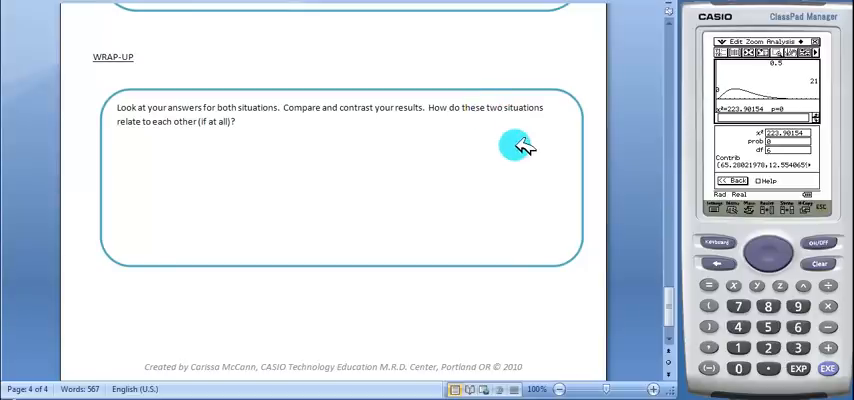
pyautogui.scroll(-3)
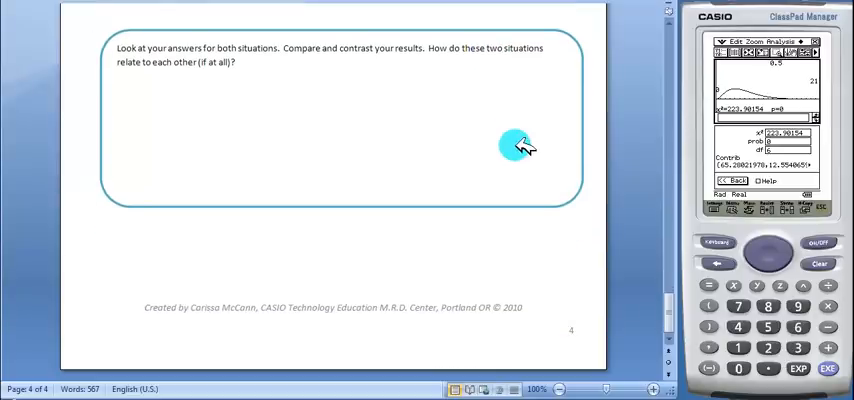